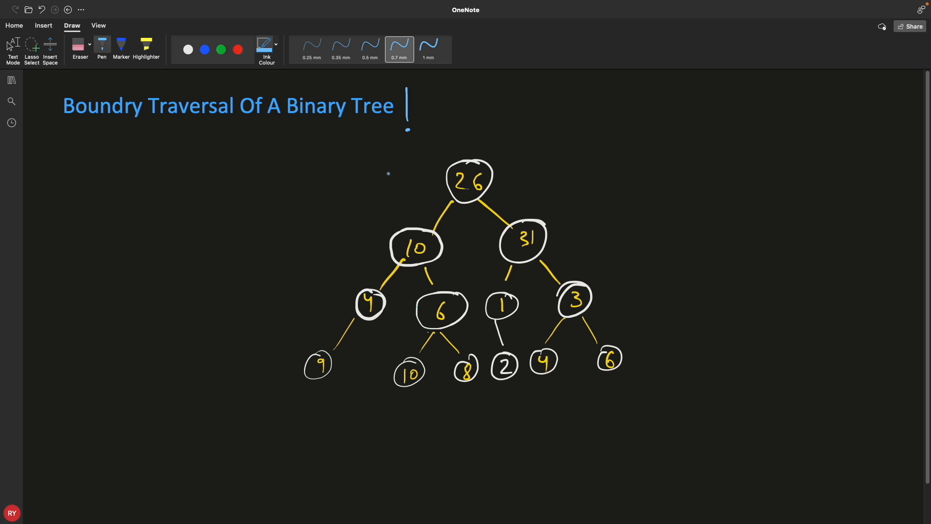
Step: Ink an arrow down at root 26 and outline the left edge, leaves and right edge in blue
{"action": "left_click_drag", "start_coordinate": [482, 118], "coordinate": [493, 134]}
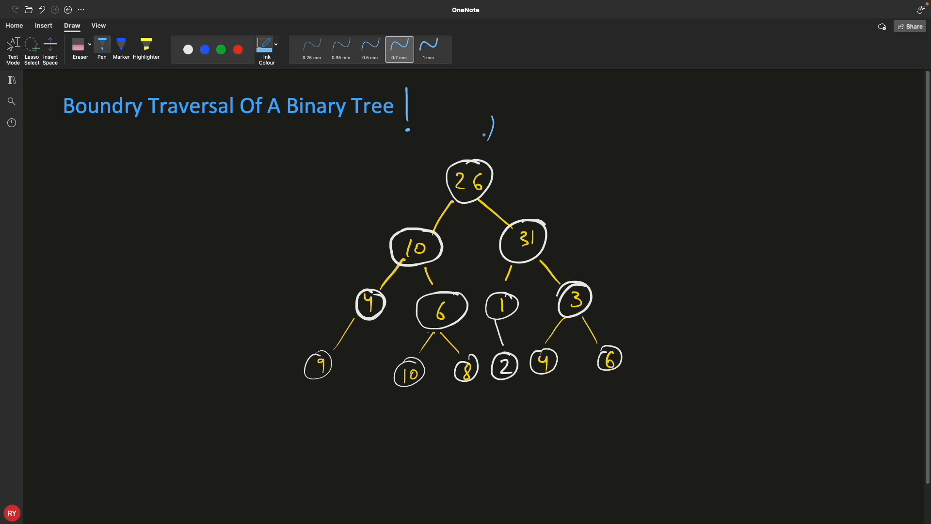
{"action": "left_click_drag", "start_coordinate": [493, 118], "coordinate": [484, 136]}
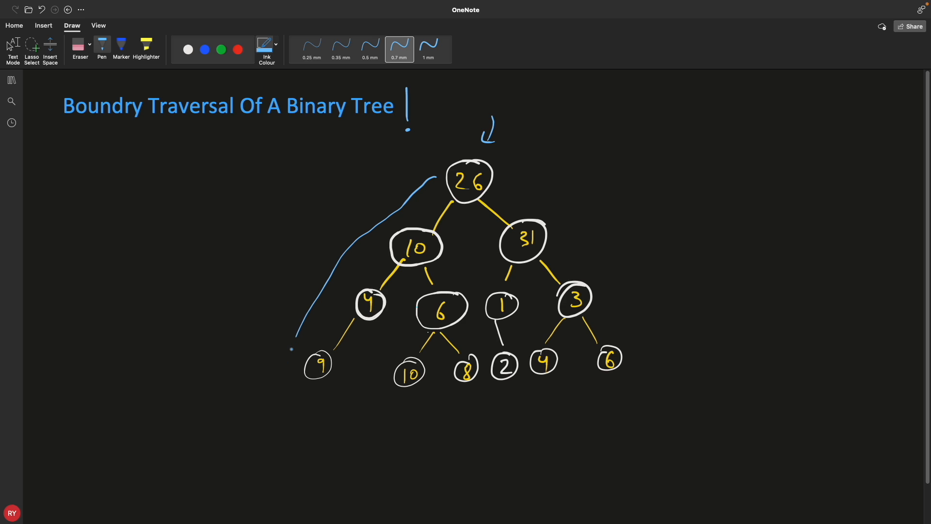
{"action": "left_click_drag", "start_coordinate": [311, 405], "coordinate": [428, 404]}
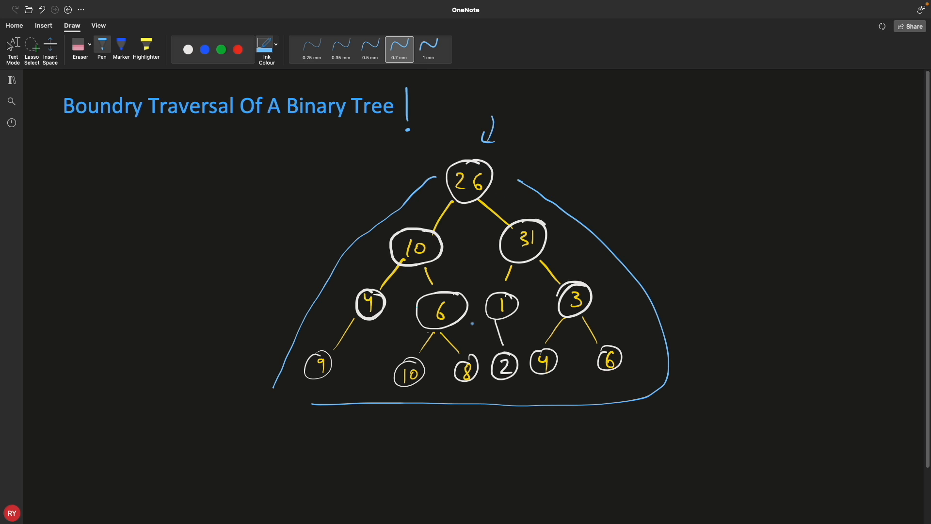
{"action": "left_click_drag", "start_coordinate": [431, 290], "coordinate": [523, 291]}
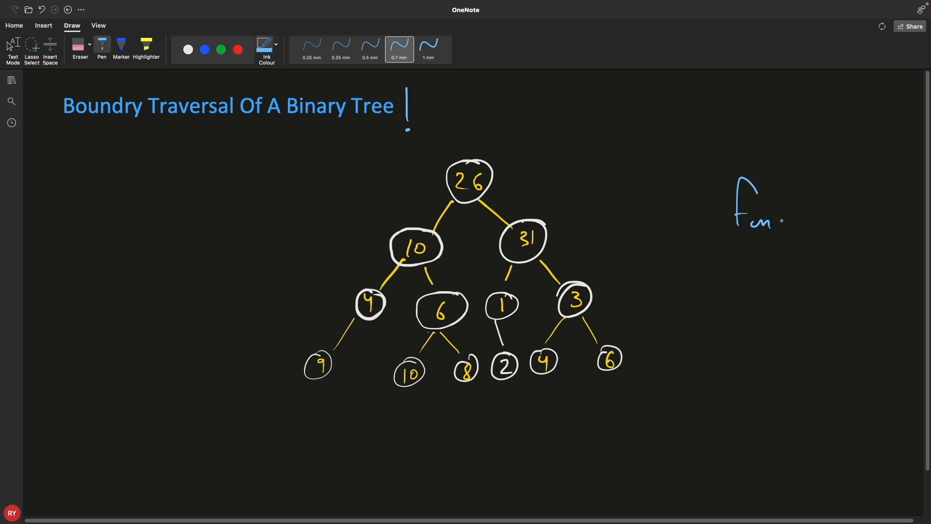
Step: Write 'func( )' right of the tree and circled 3 and 1 with arrows on the left
{"action": "left_click_drag", "start_coordinate": [784, 221], "coordinate": [817, 213]}
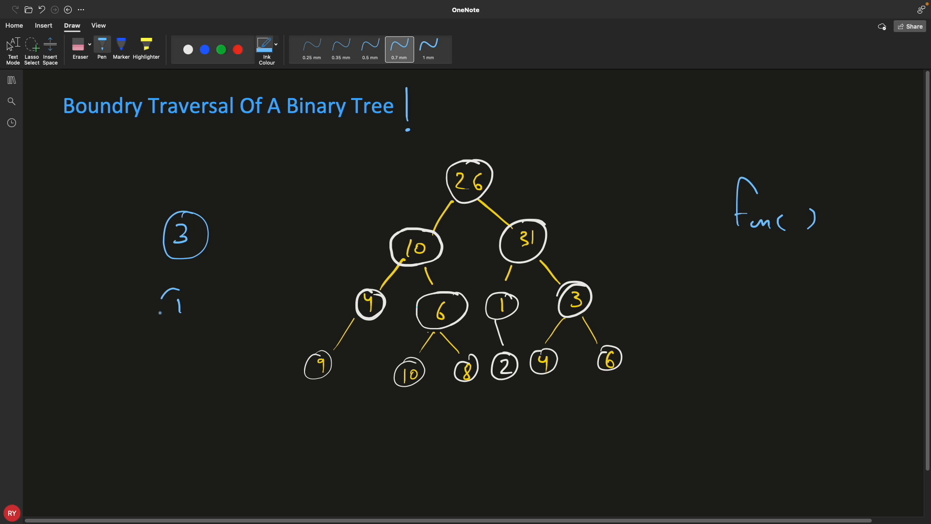
{"action": "left_click_drag", "start_coordinate": [173, 291], "coordinate": [184, 321]}
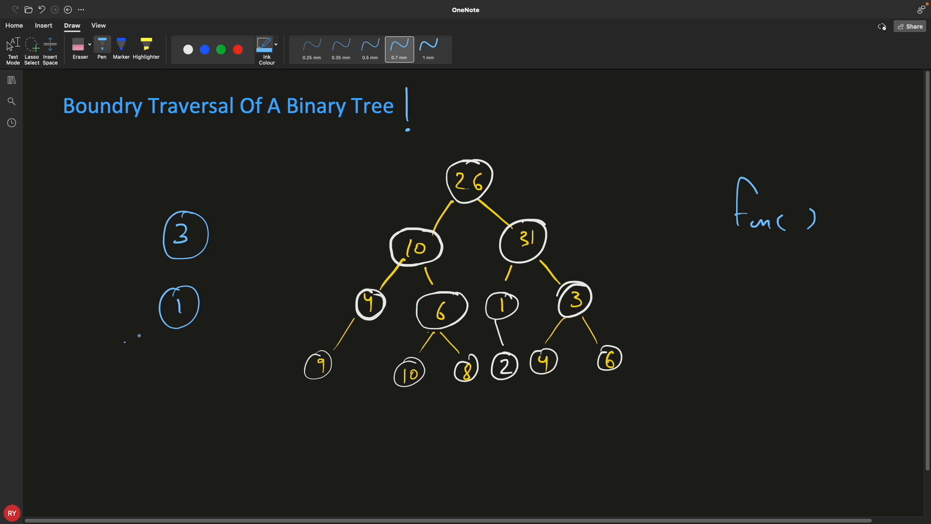
{"action": "left_click_drag", "start_coordinate": [123, 342], "coordinate": [152, 324]}
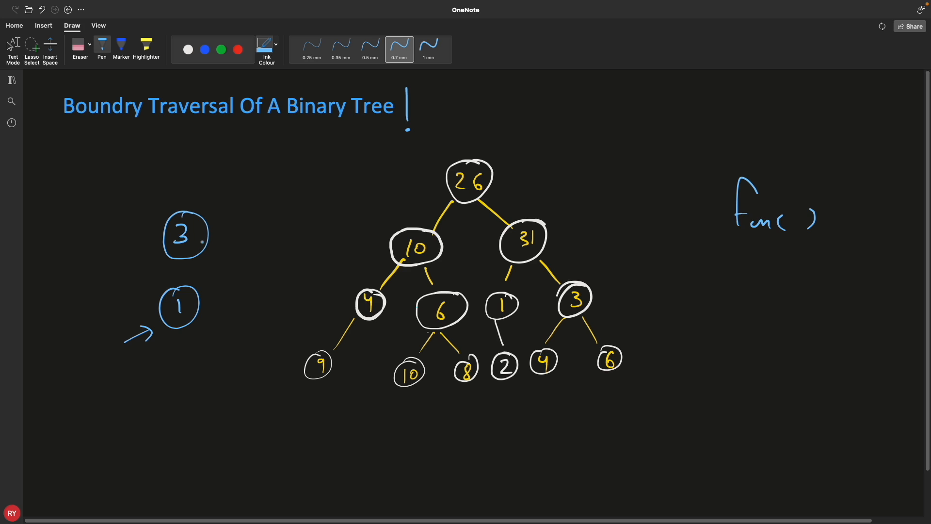
{"action": "left_click_drag", "start_coordinate": [208, 240], "coordinate": [243, 236]}
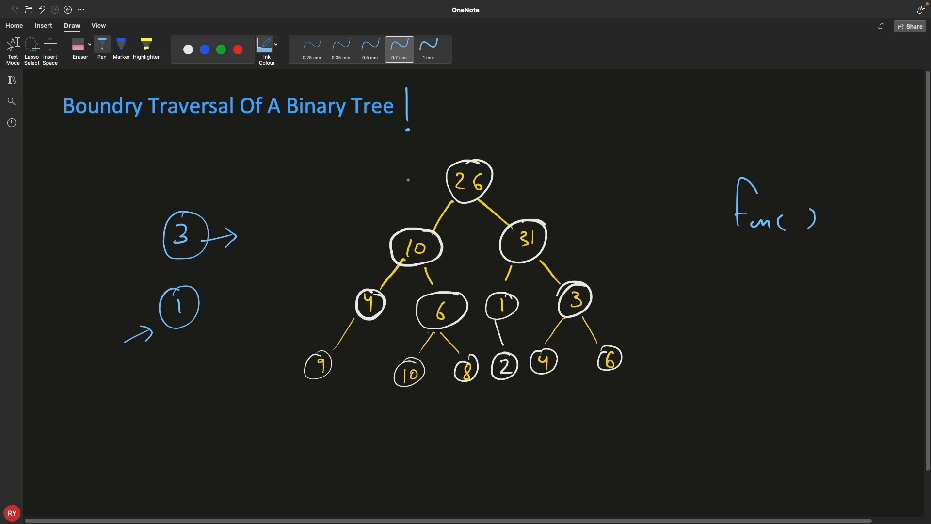
{"action": "left_click_drag", "start_coordinate": [385, 215], "coordinate": [420, 168]}
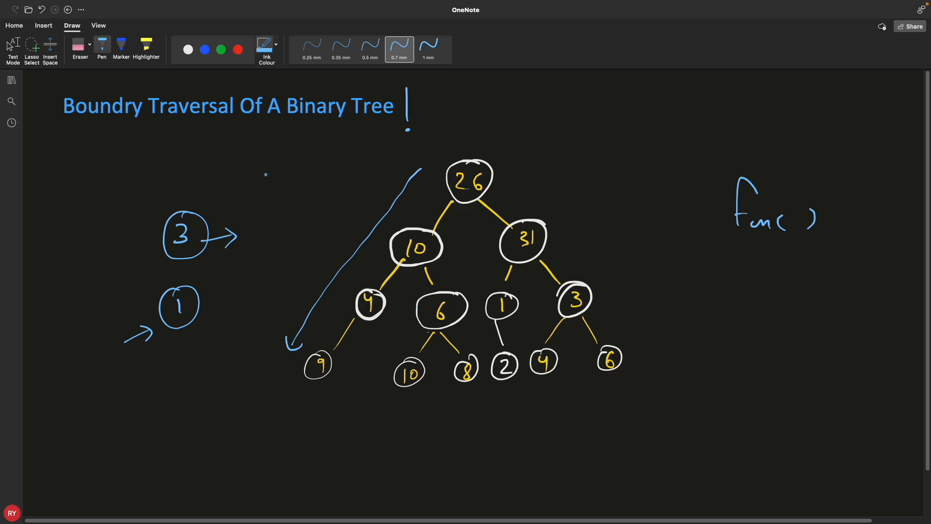
Step: Sketch an oval of stacked 1 calls beside the 3 with return tick arrows
{"action": "left_click_drag", "start_coordinate": [266, 169], "coordinate": [266, 244]}
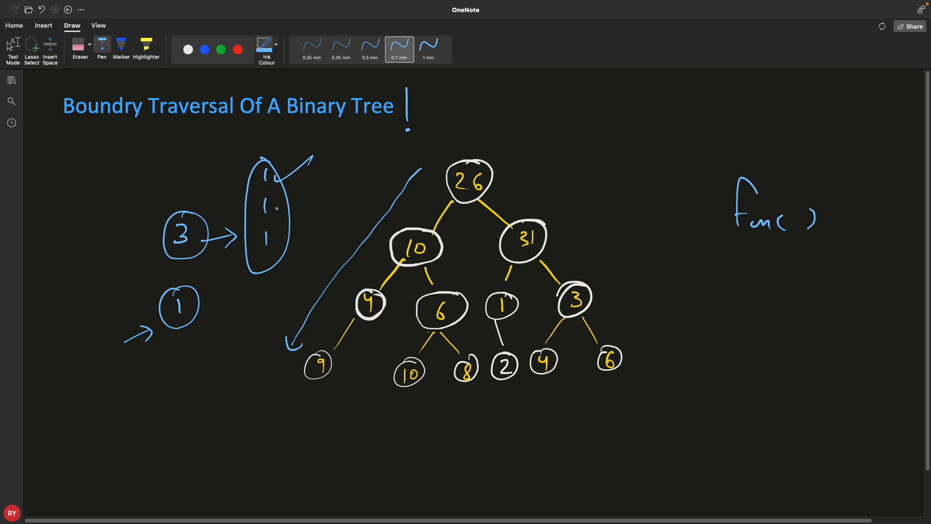
{"action": "left_click_drag", "start_coordinate": [274, 211], "coordinate": [311, 188]}
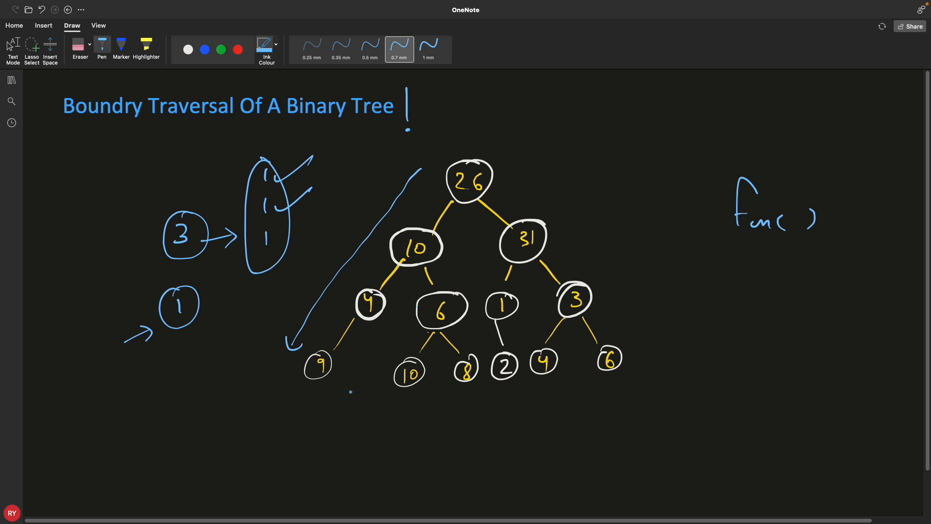
{"action": "left_click_drag", "start_coordinate": [293, 409], "coordinate": [333, 409]}
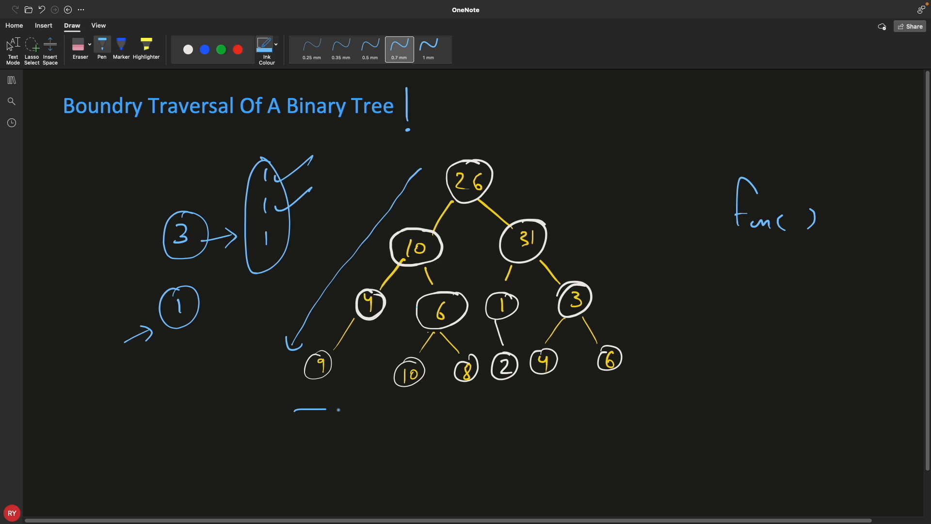
Step: Draw a left-to-right arrow under the leaves and a mark beside leaf 6
{"action": "left_click_drag", "start_coordinate": [294, 409], "coordinate": [621, 402]}
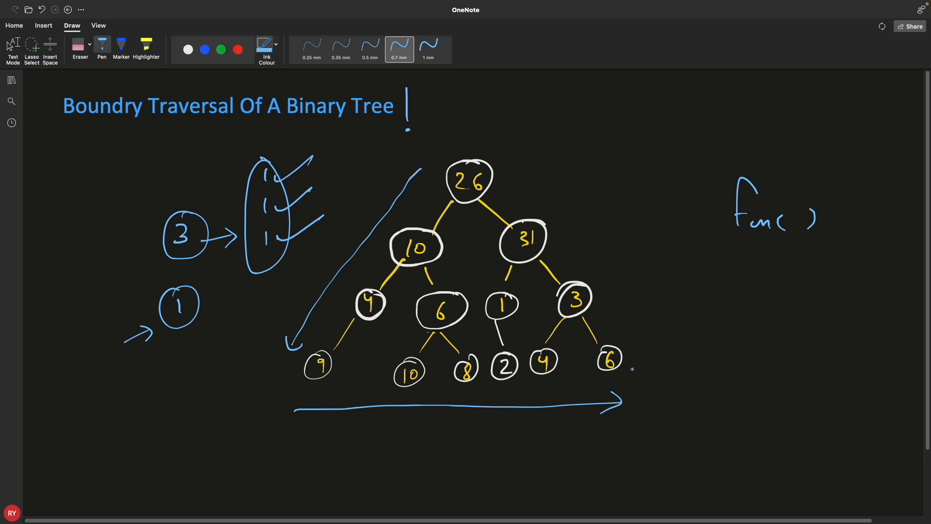
{"action": "left_click_drag", "start_coordinate": [650, 344], "coordinate": [643, 355]}
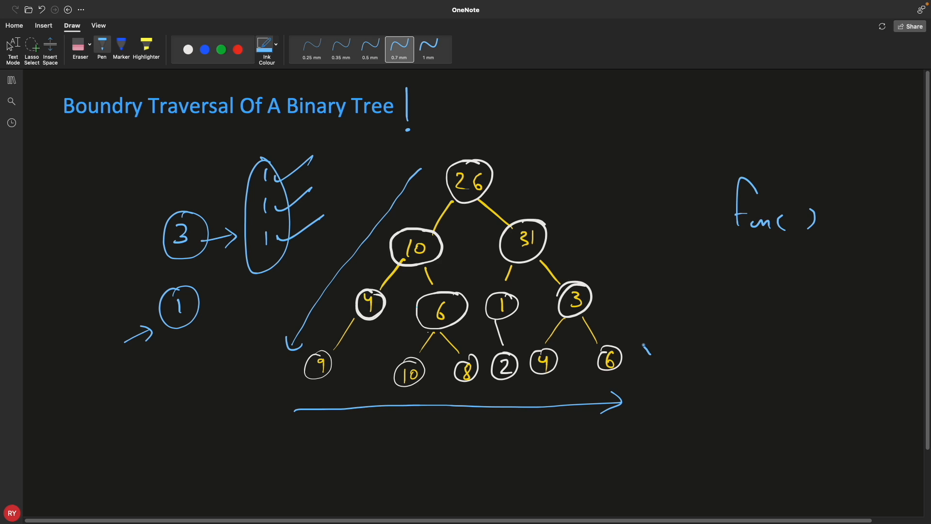
{"action": "left_click_drag", "start_coordinate": [534, 168], "coordinate": [647, 353]}
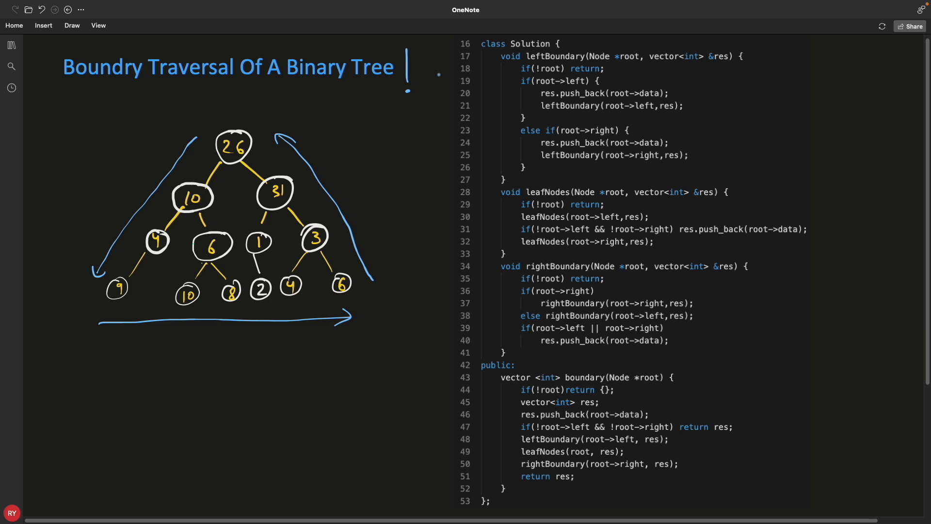
Step: Mark the leftBoundary function, boundary signature, and tick the childless-root early return on line 47
{"action": "left_click_drag", "start_coordinate": [442, 76], "coordinate": [487, 56]}
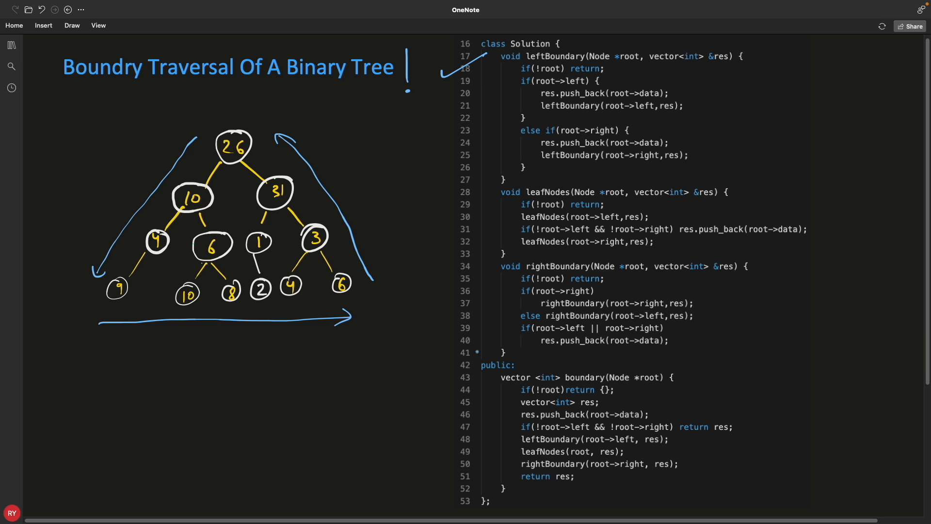
{"action": "left_click_drag", "start_coordinate": [406, 393], "coordinate": [476, 389]}
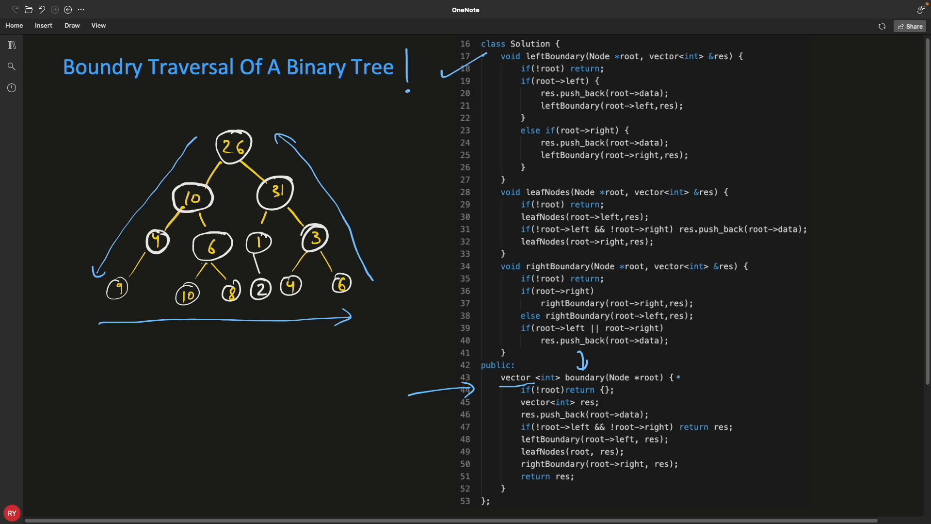
{"action": "left_click_drag", "start_coordinate": [677, 375], "coordinate": [701, 362]}
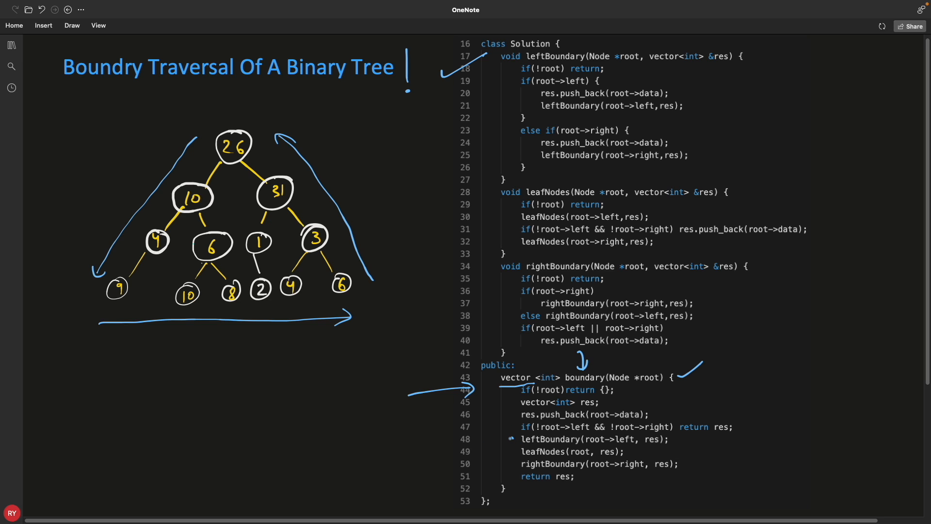
{"action": "left_click_drag", "start_coordinate": [503, 436], "coordinate": [503, 473]}
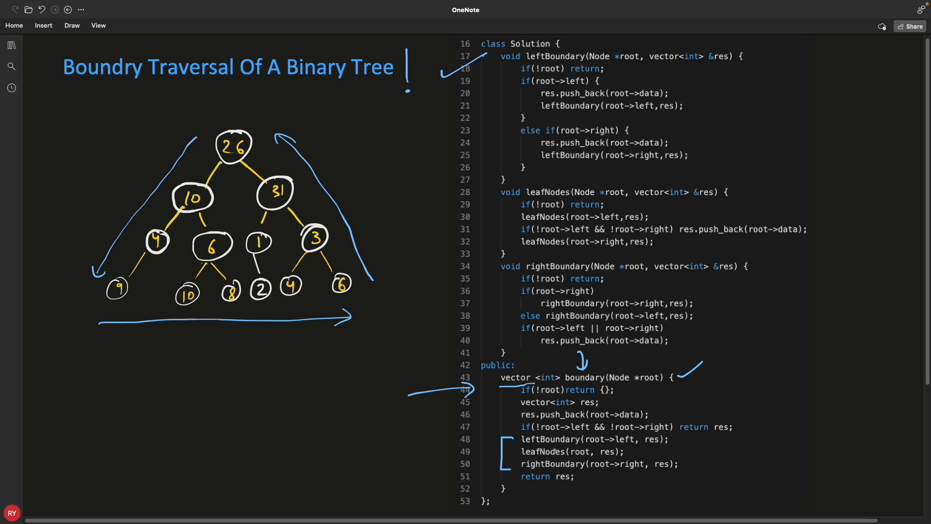
{"action": "mouse_move", "coordinate": [520, 461]}
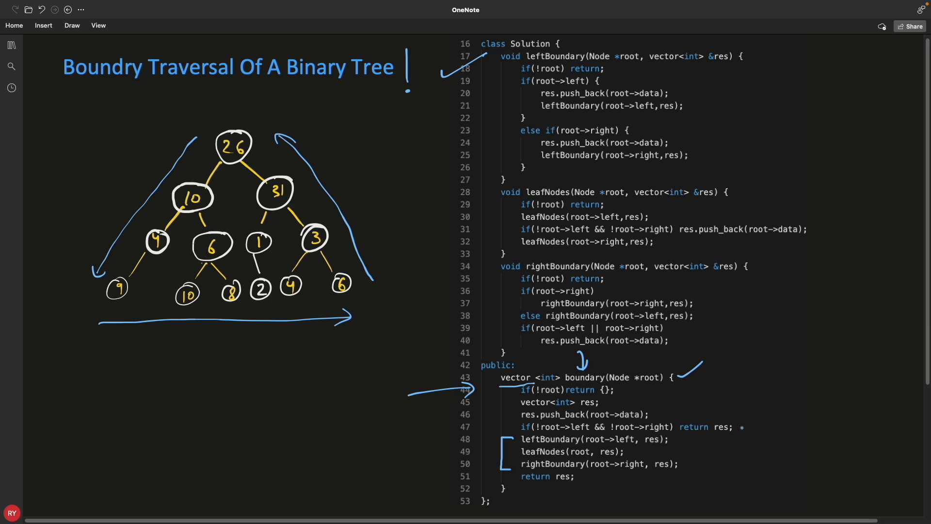
{"action": "left_click_drag", "start_coordinate": [740, 429], "coordinate": [763, 409]}
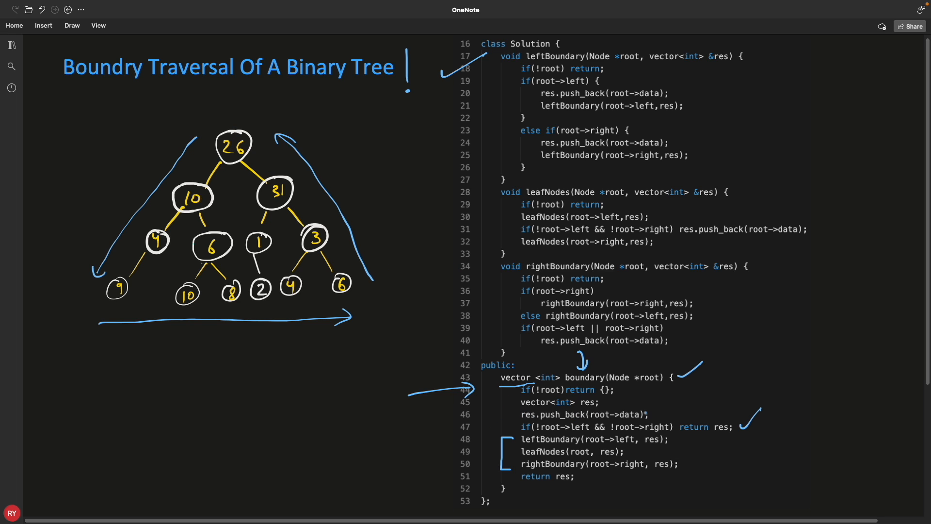
Step: Draw an arrow at root 26 to start tracing the left boundary
{"action": "left_click_drag", "start_coordinate": [496, 422], "coordinate": [517, 413]}
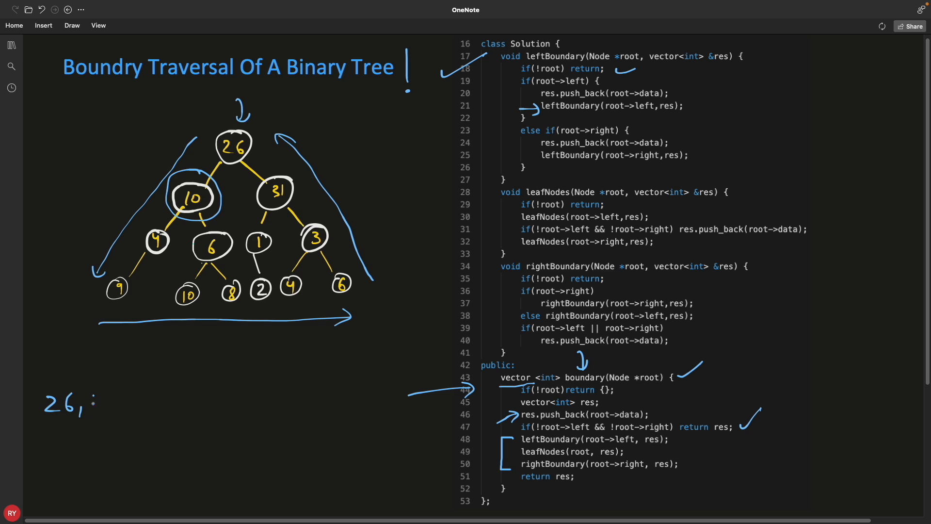
Step: Extend the handwritten result to '26,10,4' and circle nodes 4 and 9
{"action": "type", "text": "10,4"}
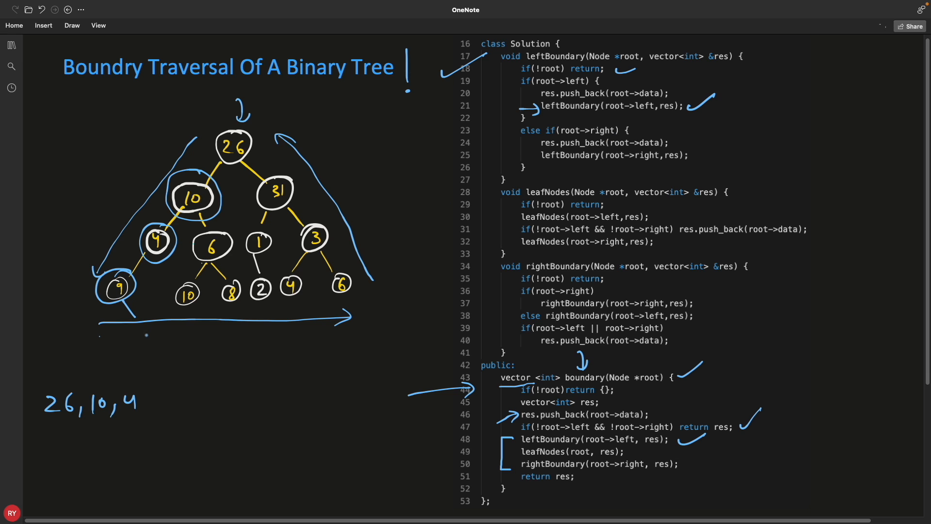
{"action": "left_click_drag", "start_coordinate": [134, 347], "coordinate": [148, 330]}
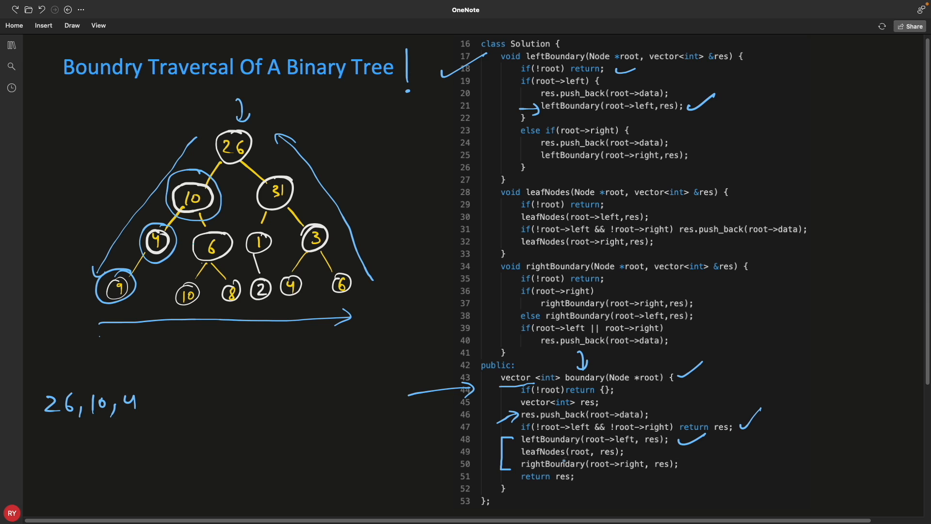
Step: Mark the start of leafNodes and tick the rightBoundary call in the boundary function
{"action": "left_click_drag", "start_coordinate": [630, 454], "coordinate": [653, 444]}
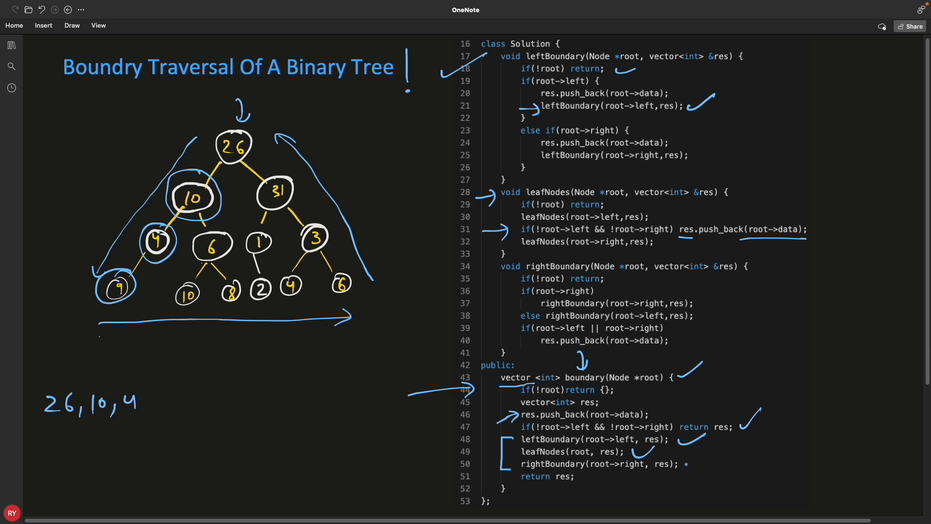
{"action": "left_click_drag", "start_coordinate": [689, 469], "coordinate": [722, 448]}
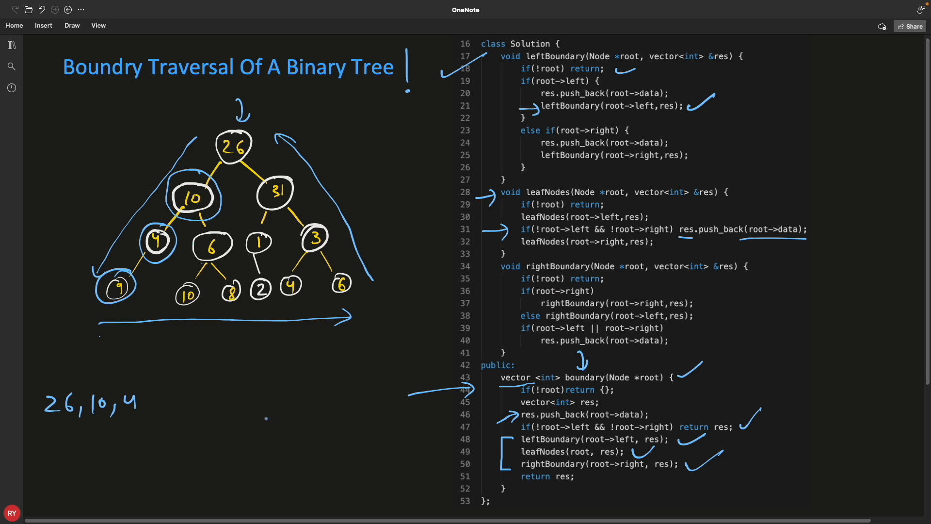
Step: Sketch a row of leaf strokes under the tree, circle one, and add a rightward scan arrow
{"action": "left_click_drag", "start_coordinate": [210, 422], "coordinate": [386, 425]}
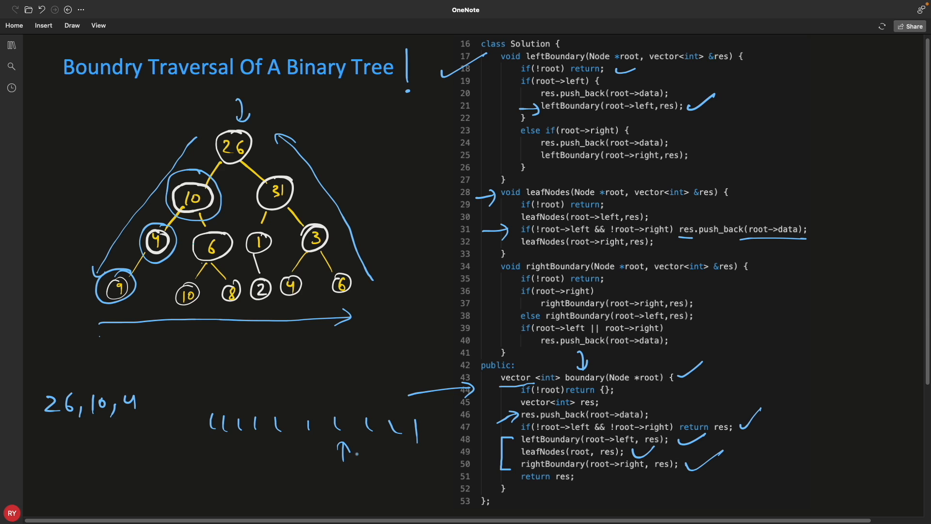
{"action": "left_click_drag", "start_coordinate": [190, 450], "coordinate": [220, 453]}
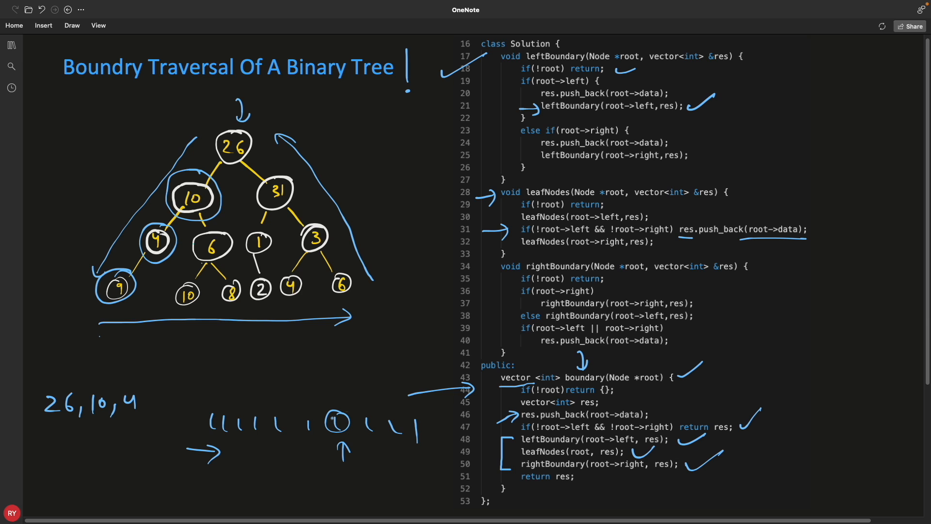
{"action": "left_click_drag", "start_coordinate": [204, 401], "coordinate": [300, 398]}
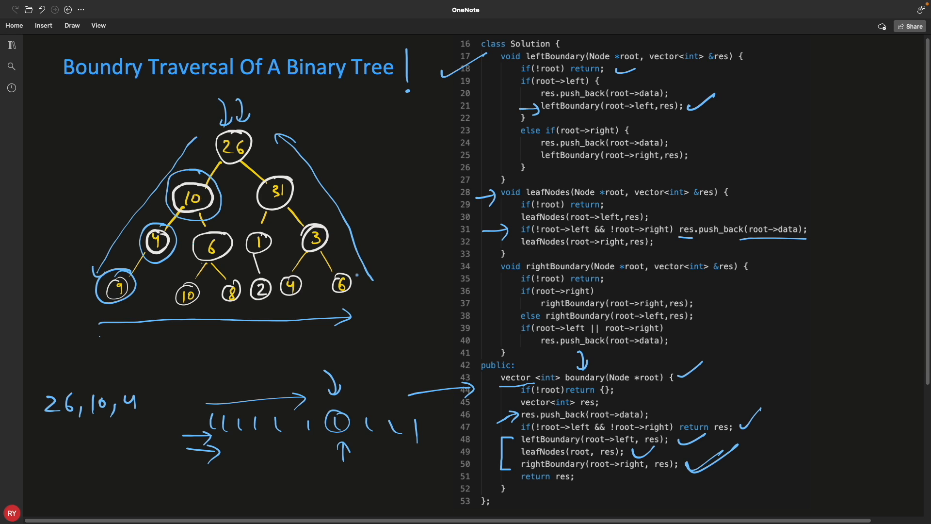
Step: Trace the right boundary up from node 6 toward 31 and tick the rightBoundary lines
{"action": "left_click_drag", "start_coordinate": [345, 229], "coordinate": [353, 273]}
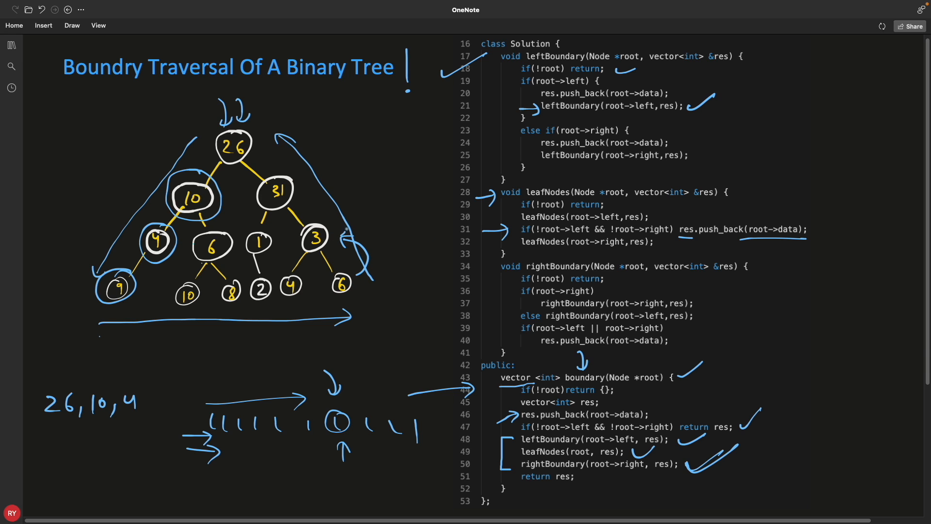
{"action": "left_click_drag", "start_coordinate": [308, 190], "coordinate": [342, 238]}
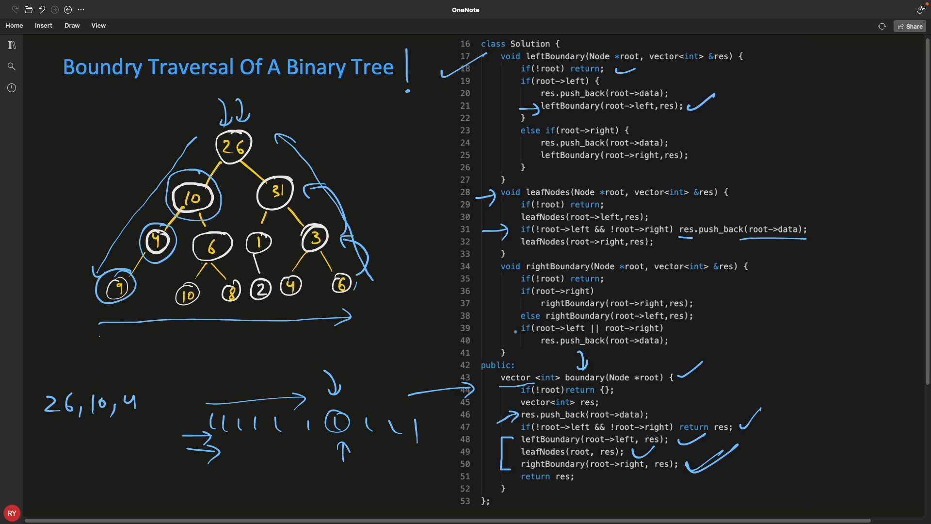
{"action": "left_click_drag", "start_coordinate": [517, 343], "coordinate": [538, 340]}
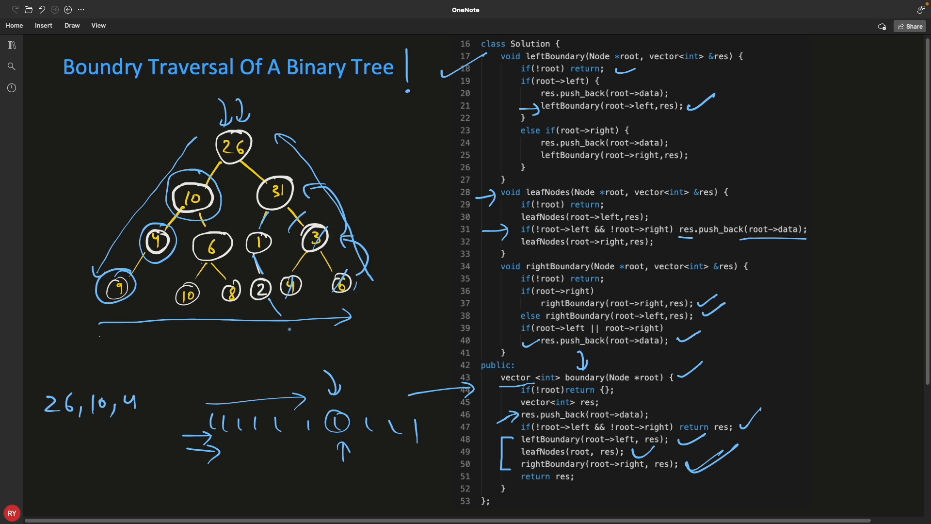
Step: Mark the right-child check in rightBoundary and erase old scribbles over the right subtree
{"action": "left_click_drag", "start_coordinate": [291, 324], "coordinate": [318, 366]}
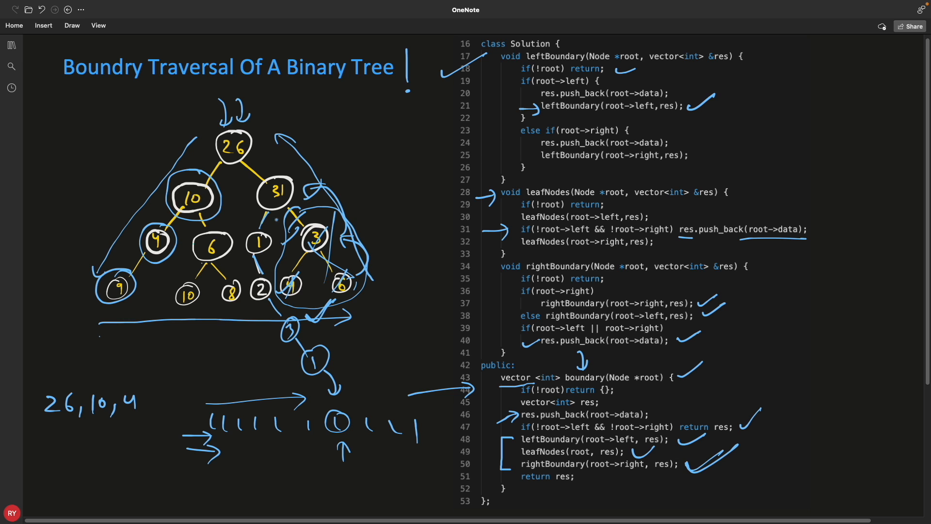
{"action": "left_click_drag", "start_coordinate": [422, 238], "coordinate": [380, 238]}
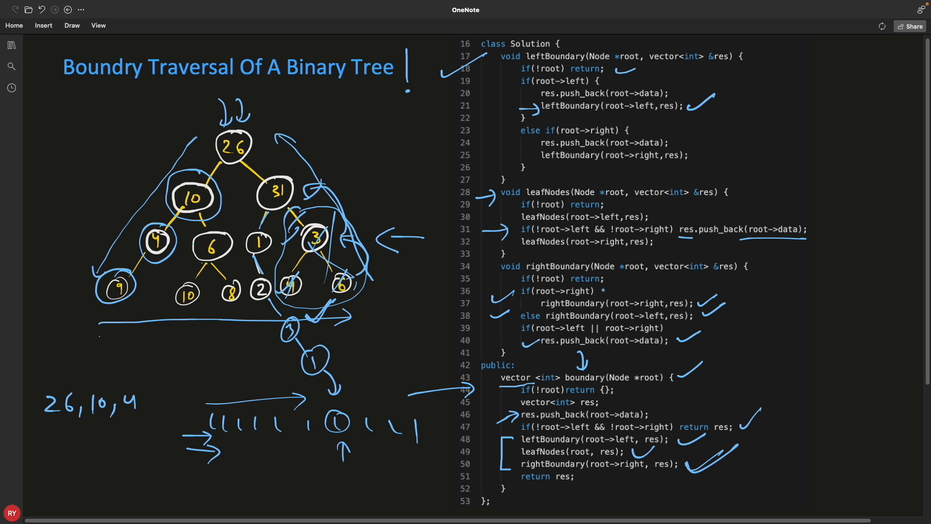
{"action": "left_click_drag", "start_coordinate": [596, 294], "coordinate": [621, 280]}
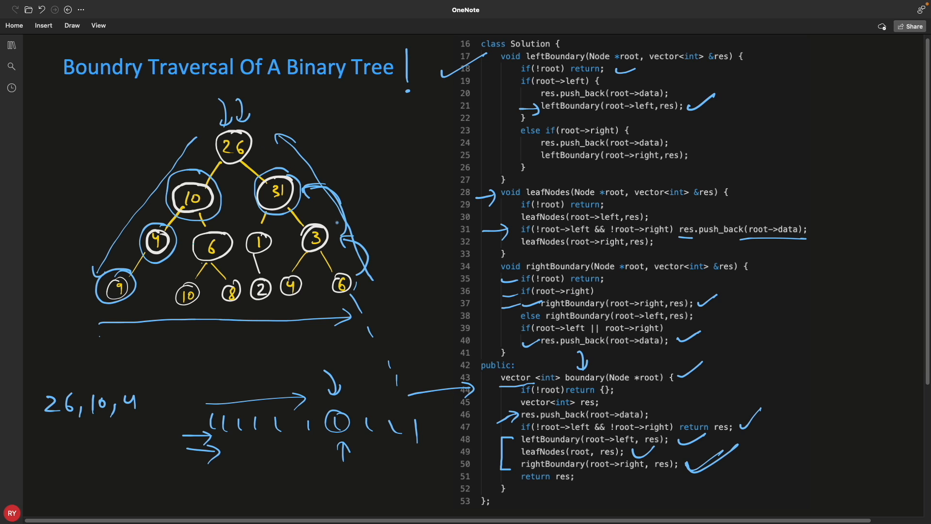
Step: Trace the recursion path down from node 31 and bracket the else and push_back lines 38–41
{"action": "left_click_drag", "start_coordinate": [339, 226], "coordinate": [434, 428]}
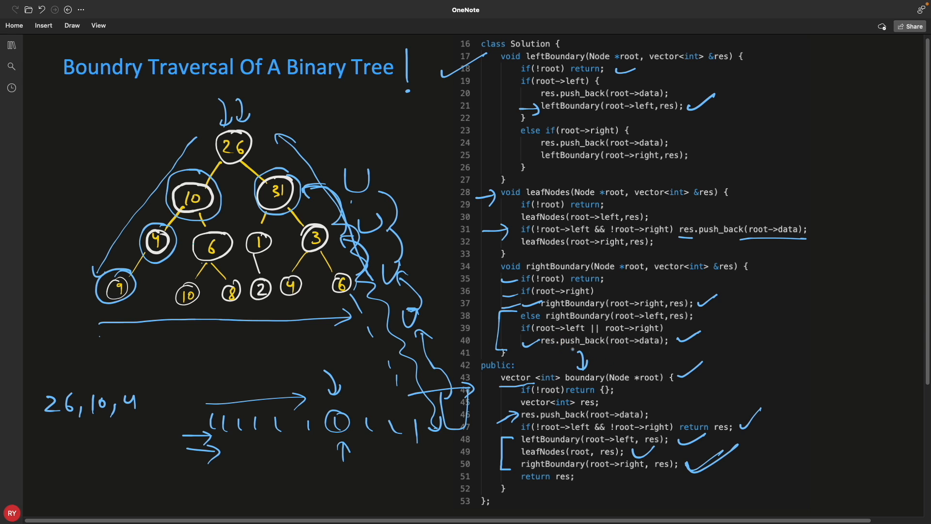
{"action": "left_click_drag", "start_coordinate": [535, 351], "coordinate": [616, 352]}
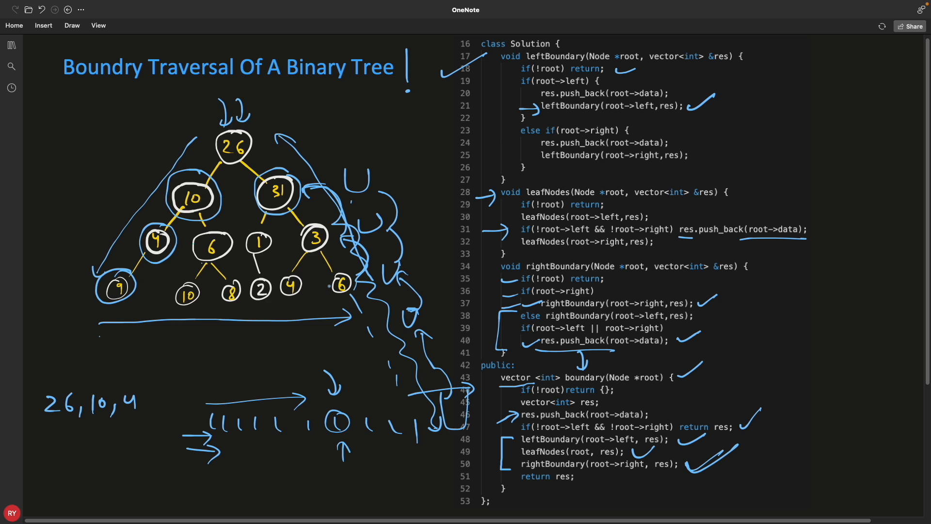